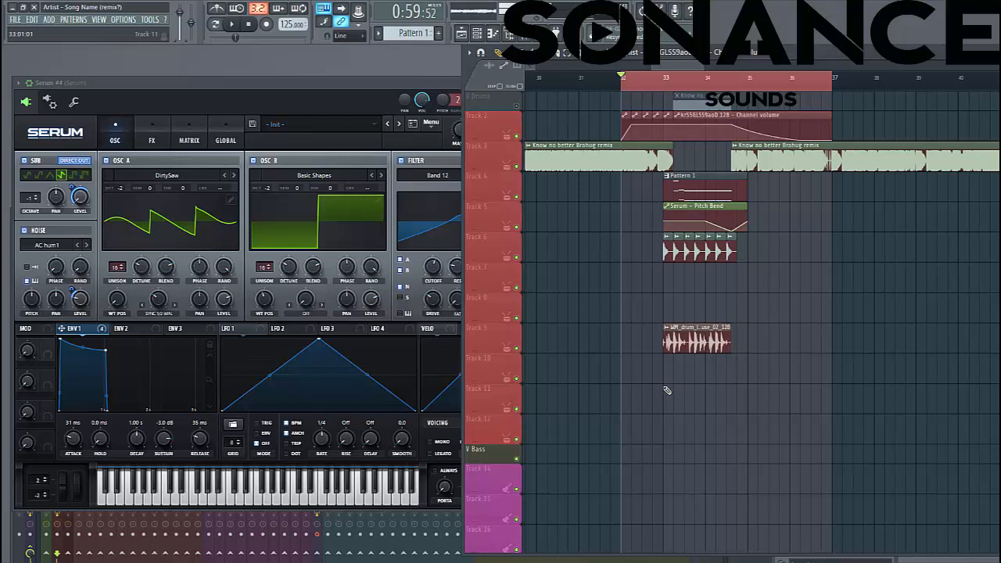
Step: Reset Serum to a blank init patch and browse oscillator A's wavetables
{"action": "left_click", "coordinate": [232, 24]}
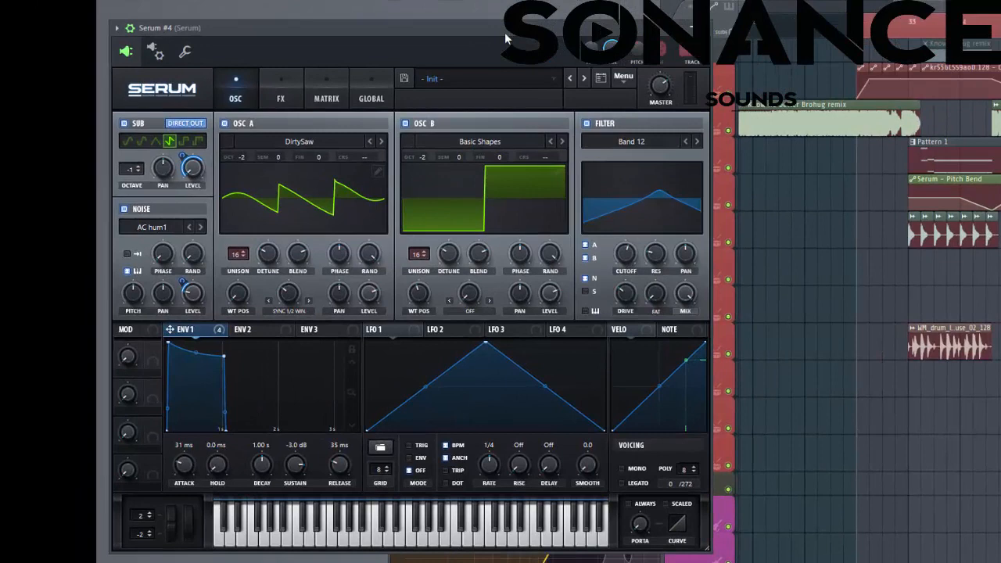
{"action": "left_click", "coordinate": [623, 77]}
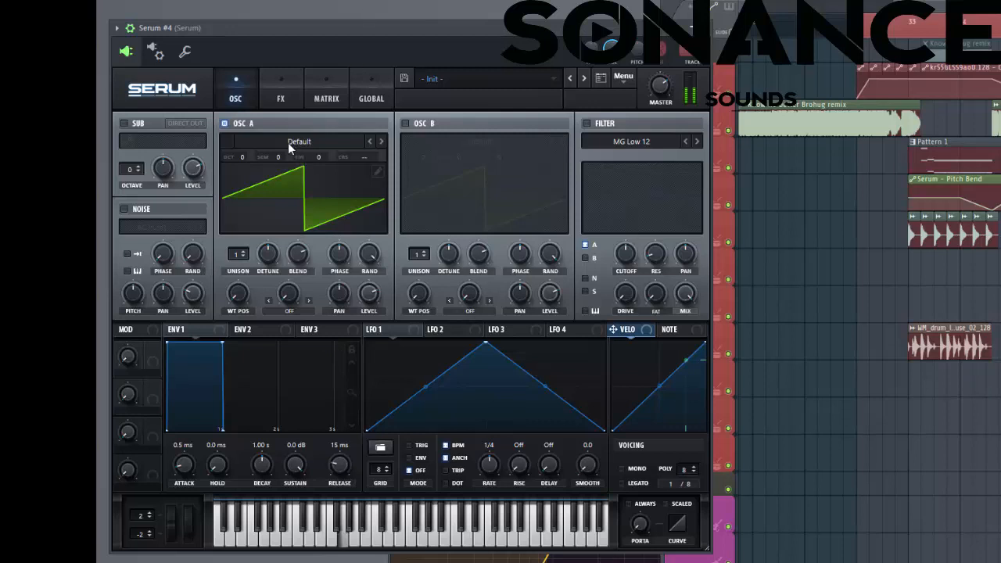
{"action": "left_click", "coordinate": [299, 140]}
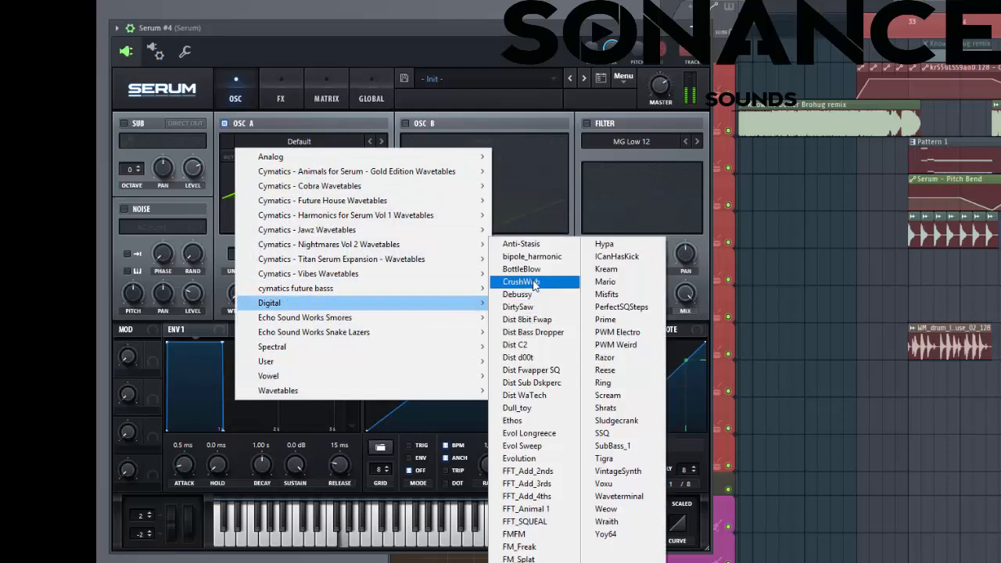
{"action": "mouse_move", "coordinate": [524, 395]}
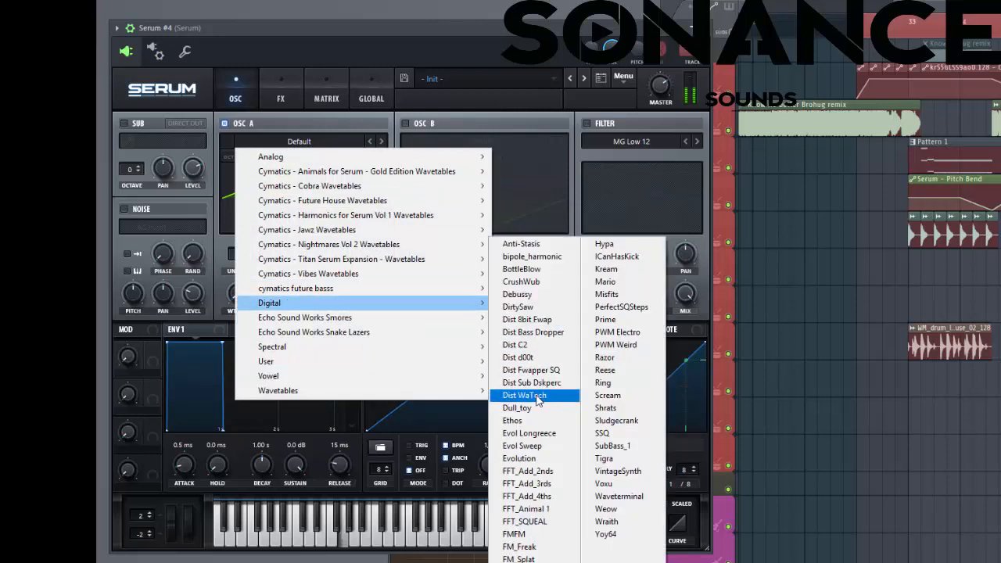
{"action": "mouse_move", "coordinate": [532, 382]}
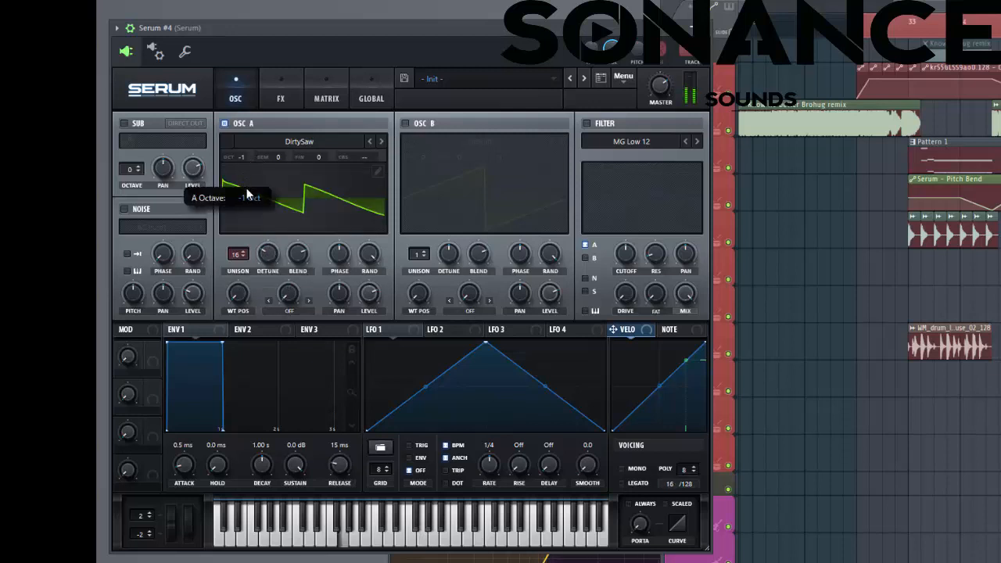
Step: Enable oscillator B and load the Basic Shapes wavetable into it
{"action": "left_click", "coordinate": [479, 141]}
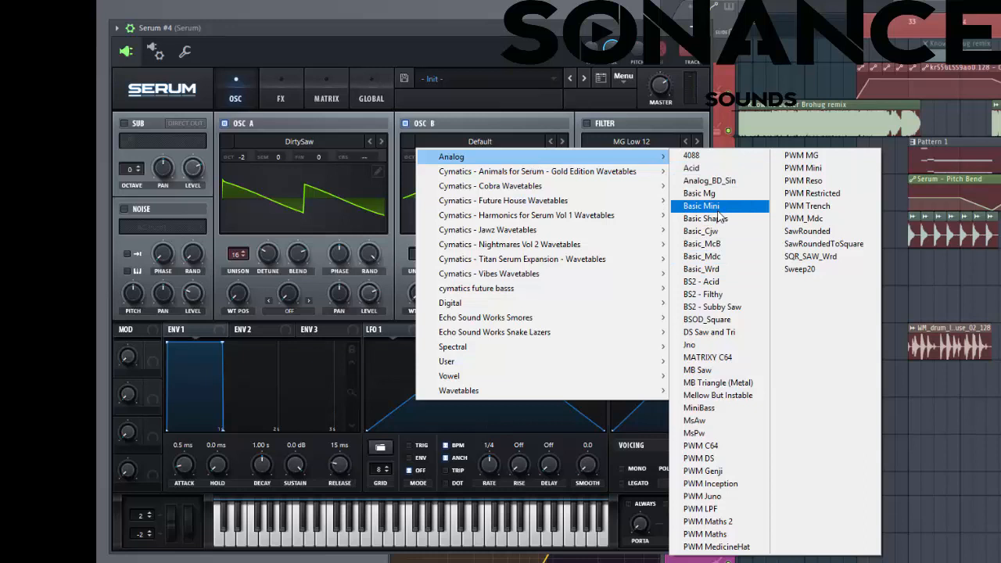
{"action": "mouse_move", "coordinate": [705, 218]}
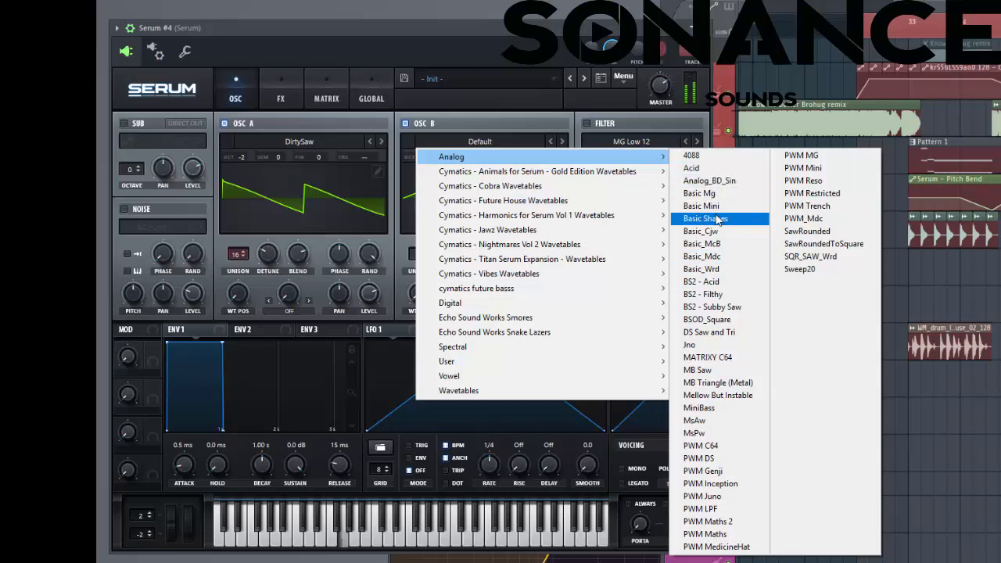
{"action": "left_click", "coordinate": [704, 219]}
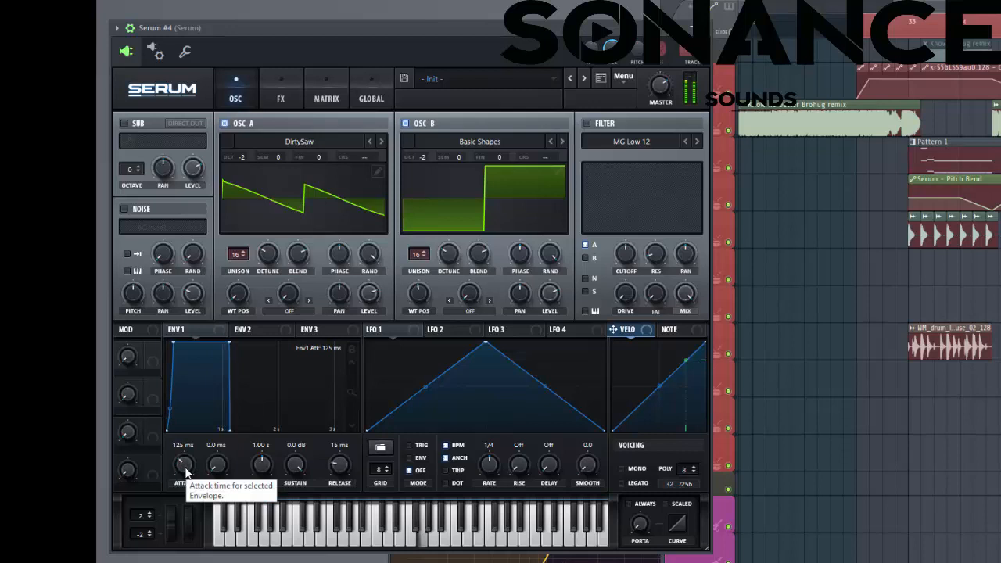
Step: Set envelope 1 to 66 ms attack, -4.8 dB sustain and 99 ms release
{"action": "left_click_drag", "start_coordinate": [184, 466], "coordinate": [184, 477]}
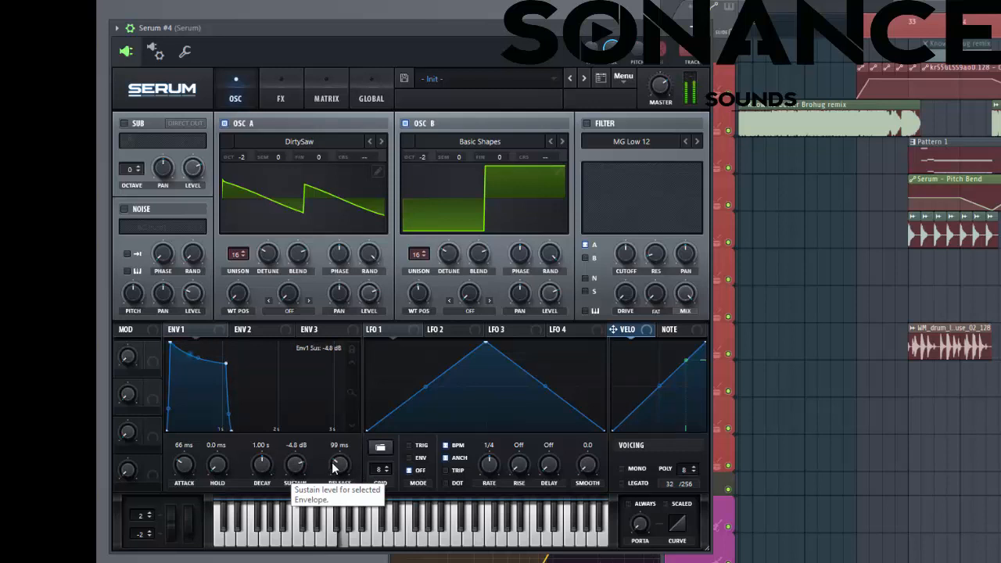
{"action": "left_click", "coordinate": [631, 141]}
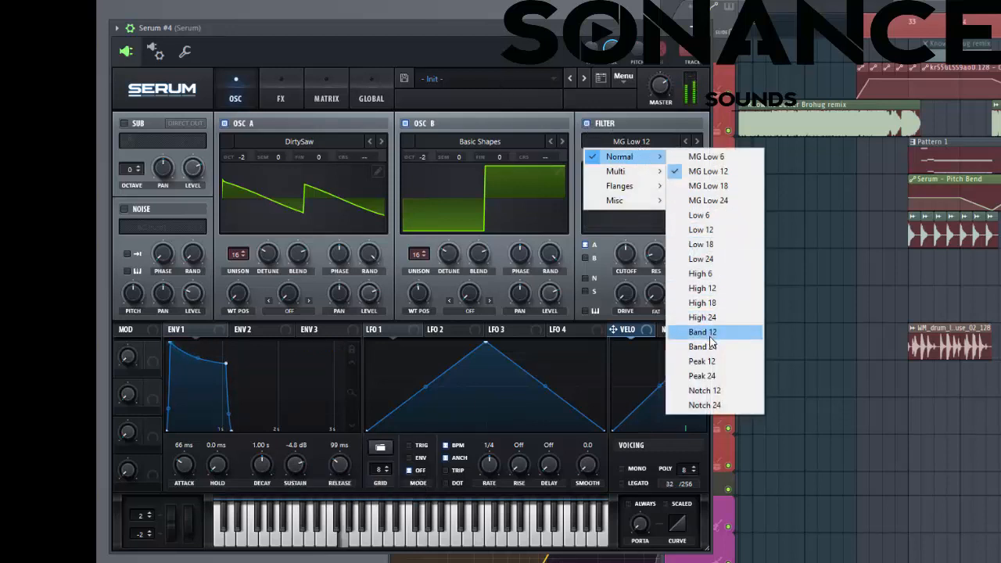
Step: Choose the Band 12 filter type and raise resonance to about 14%
{"action": "left_click", "coordinate": [702, 331]}
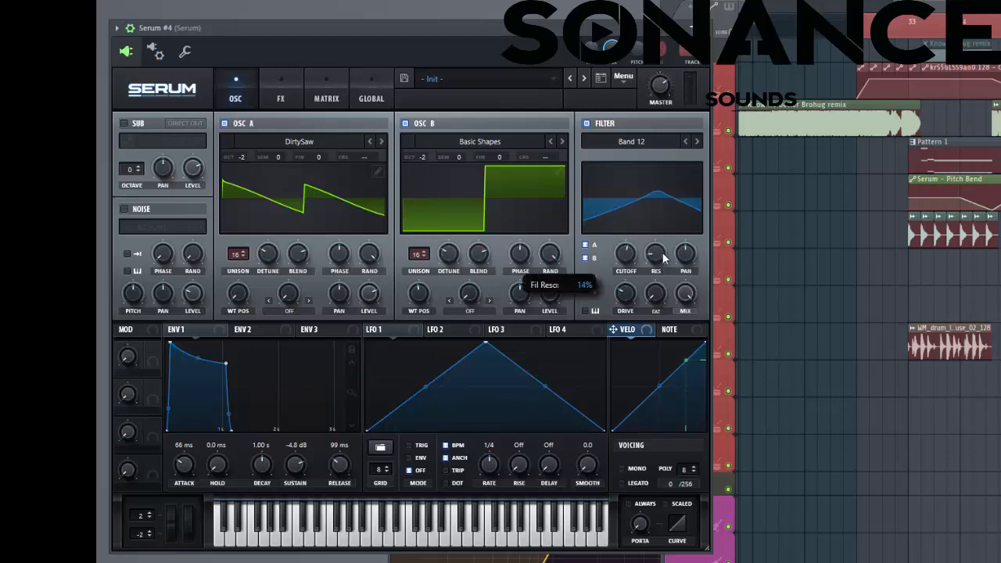
{"action": "left_click_drag", "start_coordinate": [656, 254], "coordinate": [661, 243]}
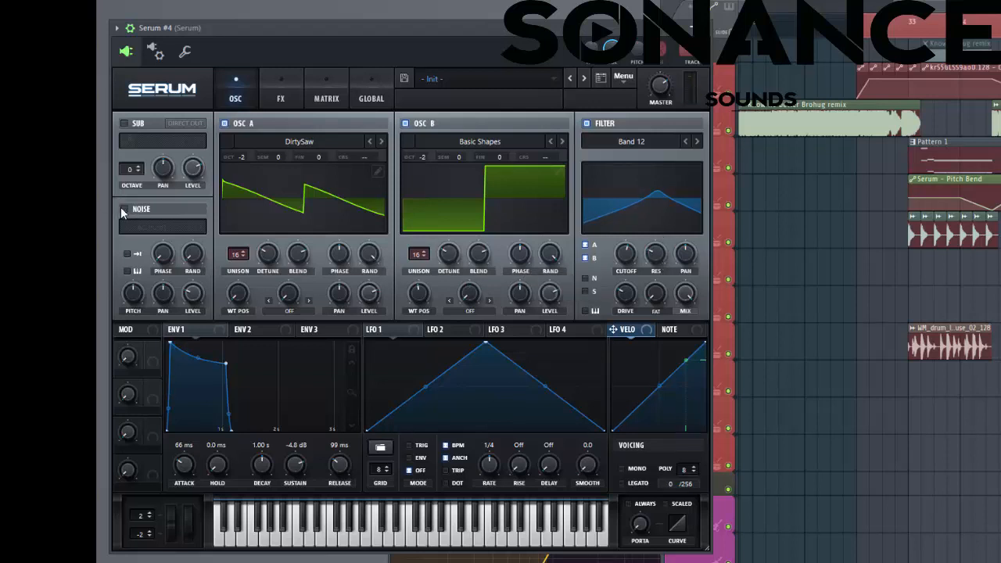
Step: Enable the AC hum1 noise and the sub oscillator two octaves down
{"action": "left_click", "coordinate": [124, 208]}
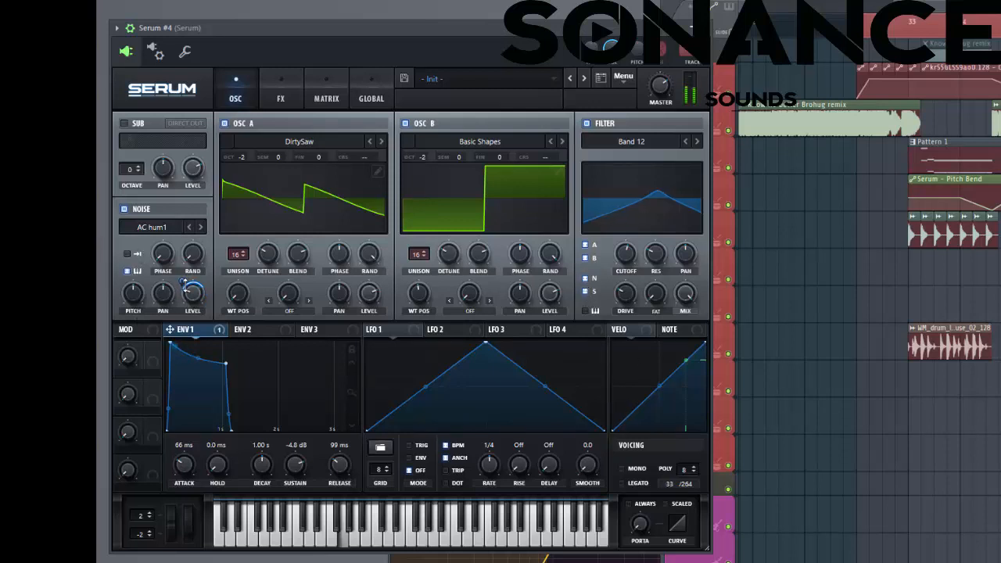
{"action": "left_click", "coordinate": [123, 124]}
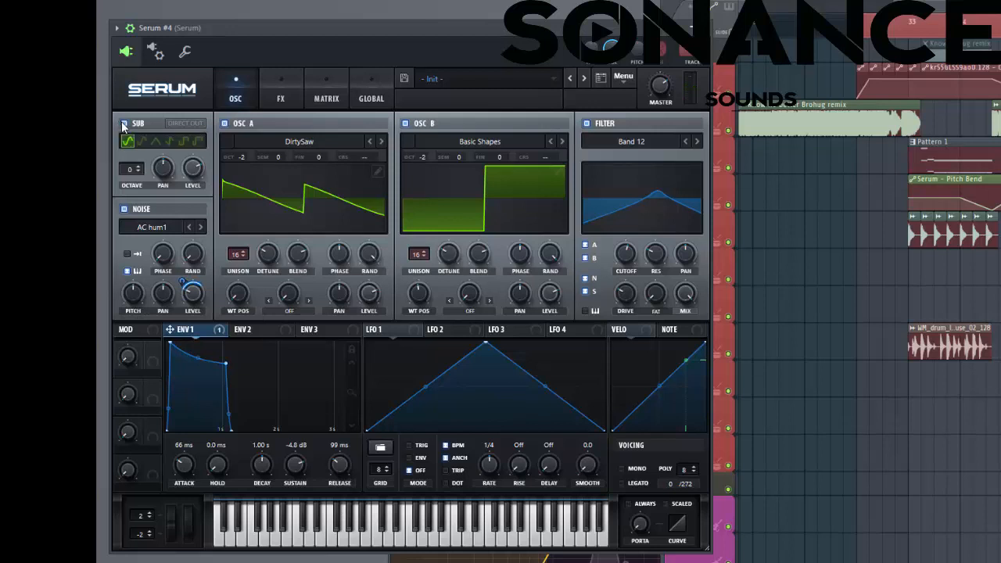
{"action": "mouse_move", "coordinate": [185, 123]}
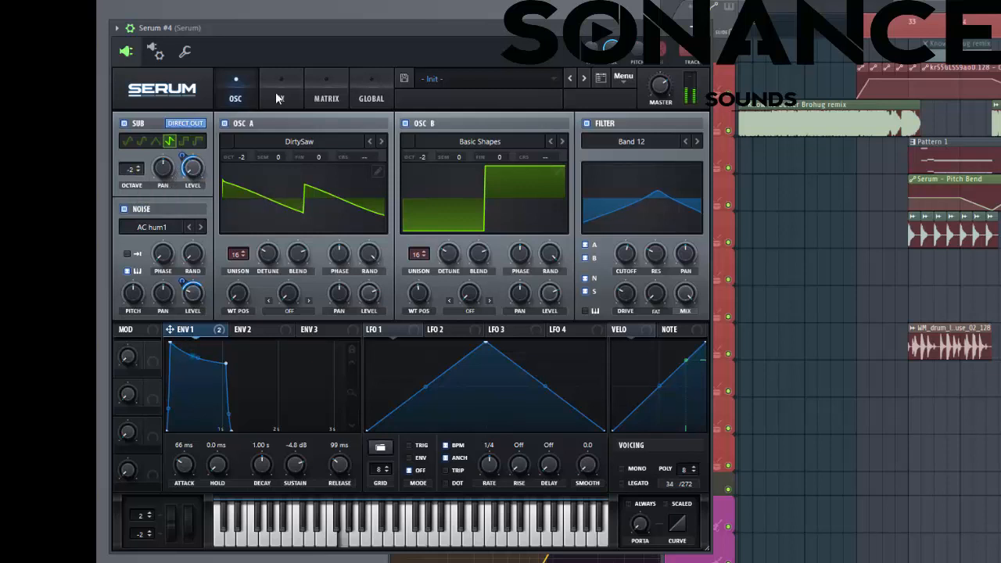
{"action": "left_click", "coordinate": [280, 88]}
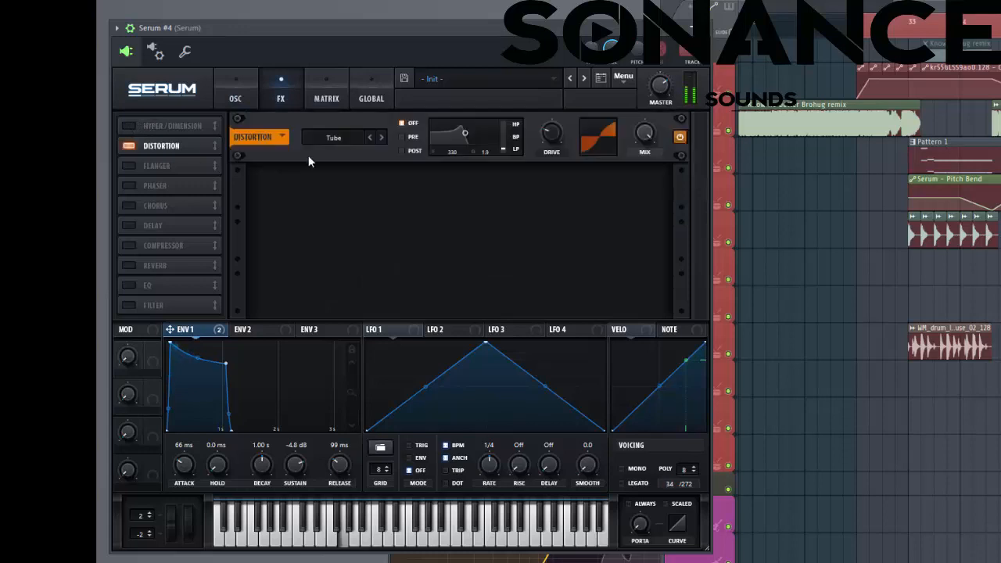
Step: Switch the distortion to Diode 2 and increase its drive
{"action": "left_click", "coordinate": [333, 137]}
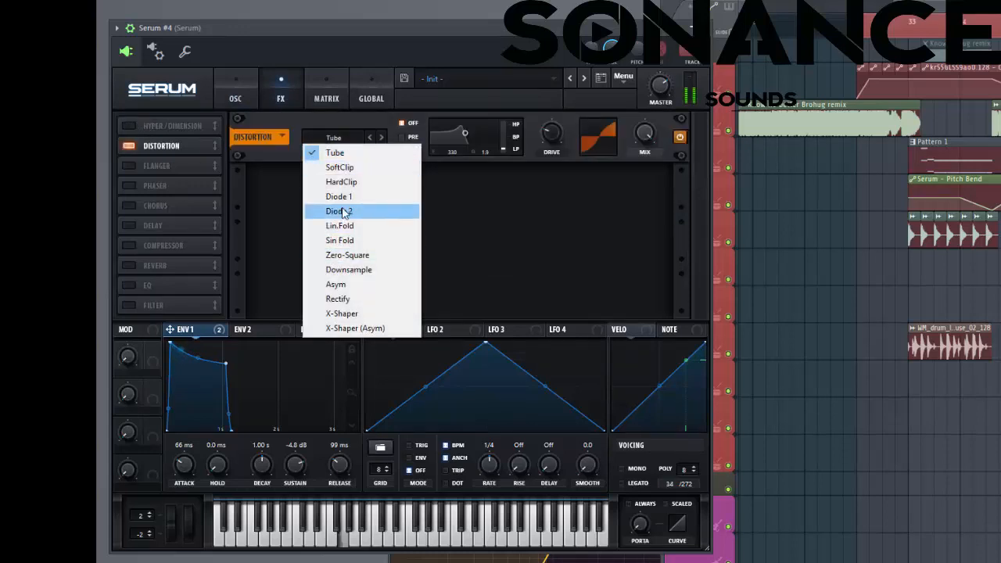
{"action": "left_click", "coordinate": [338, 211]}
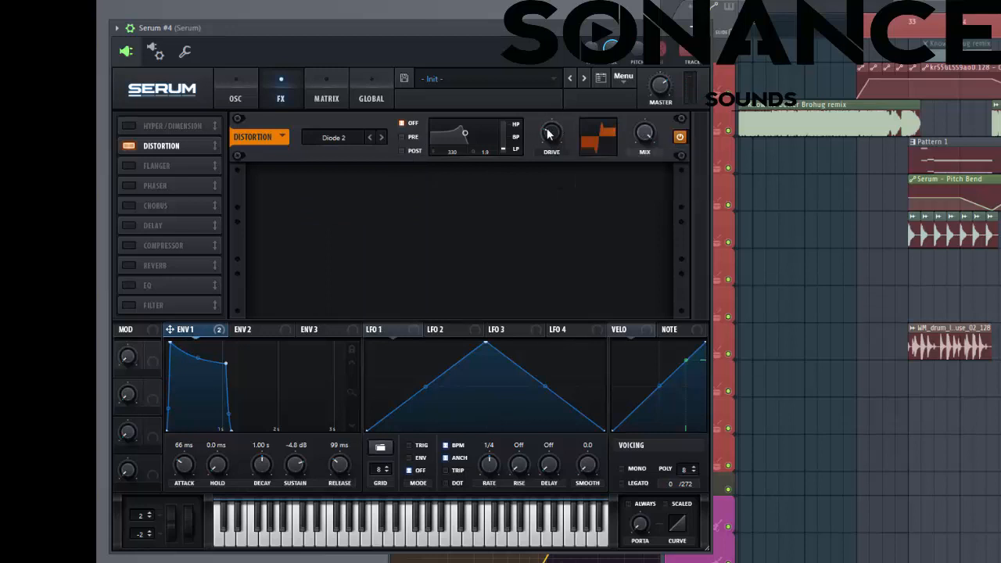
{"action": "left_click_drag", "start_coordinate": [552, 133], "coordinate": [552, 129]}
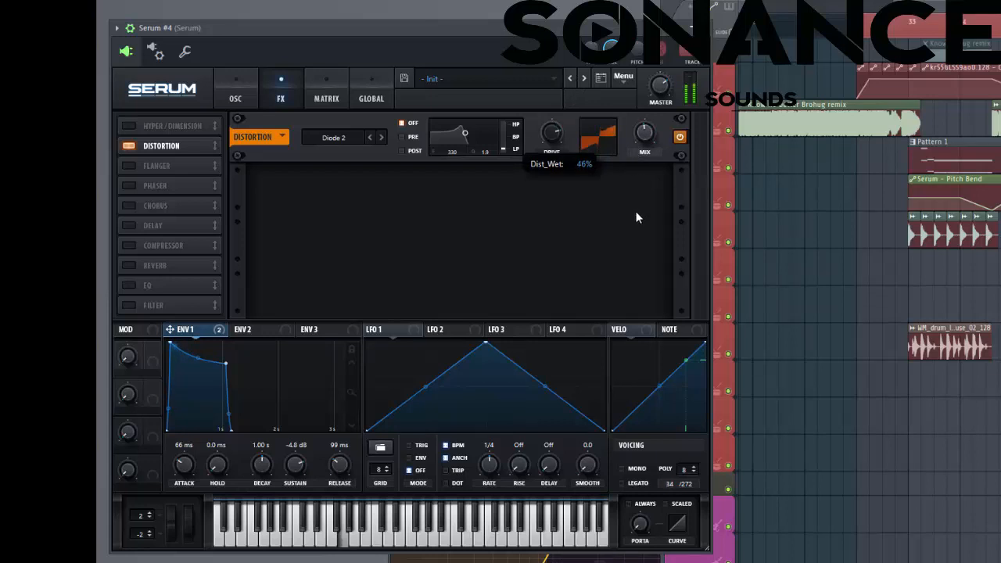
{"action": "mouse_move", "coordinate": [122, 201]}
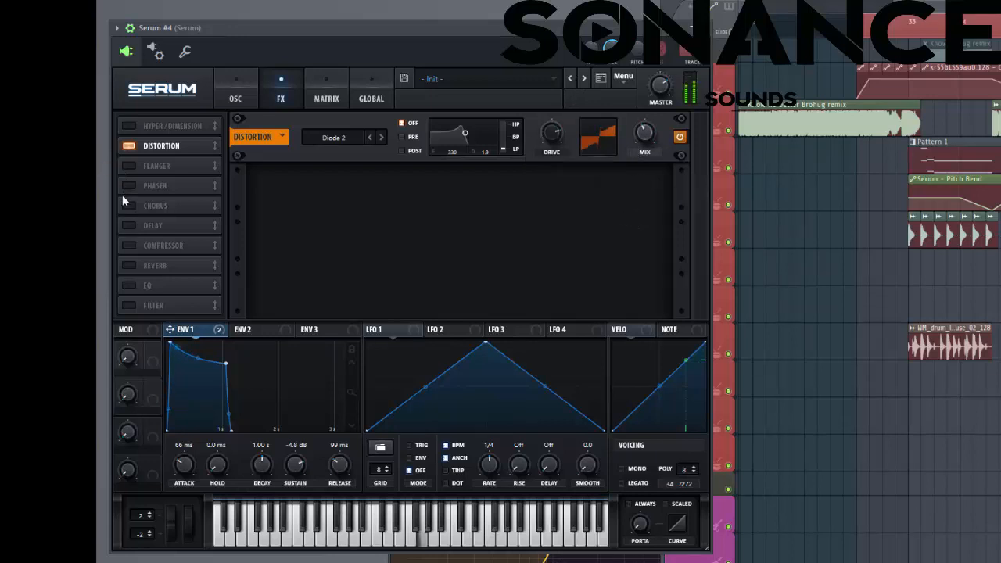
Step: Add a compressor to the effects chain and set it to multiband
{"action": "left_click", "coordinate": [163, 147]}
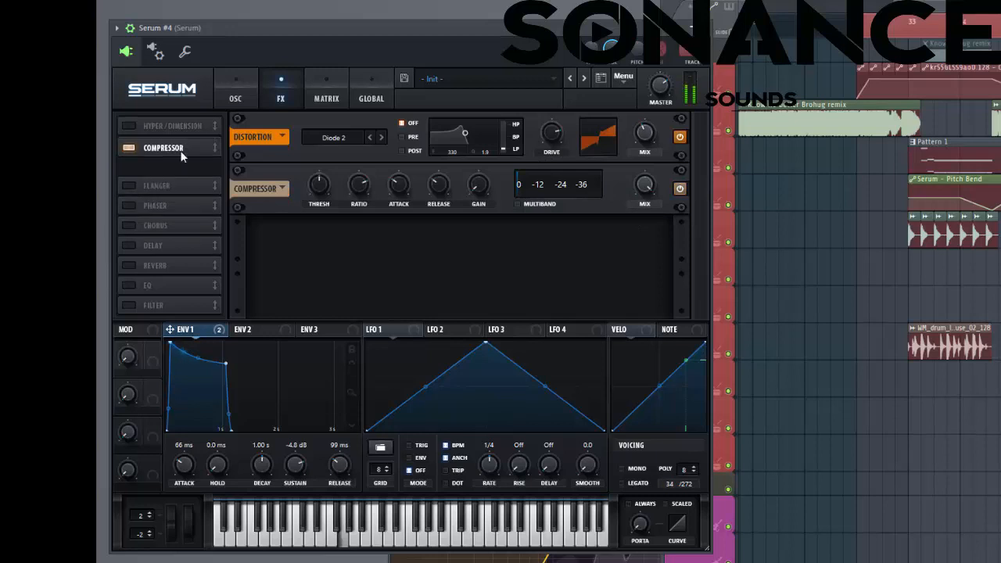
{"action": "left_click", "coordinate": [181, 145]}
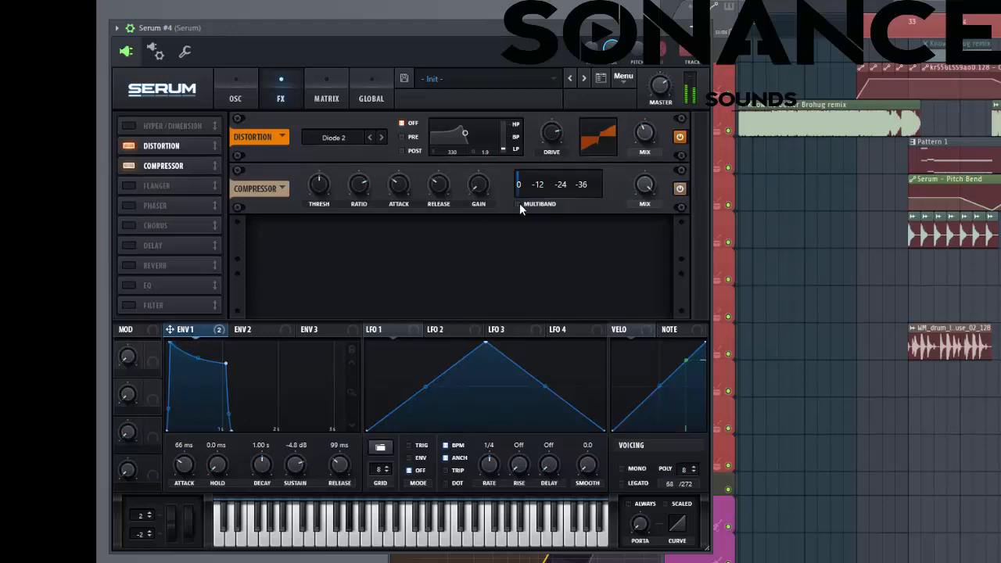
{"action": "mouse_move", "coordinate": [319, 185]}
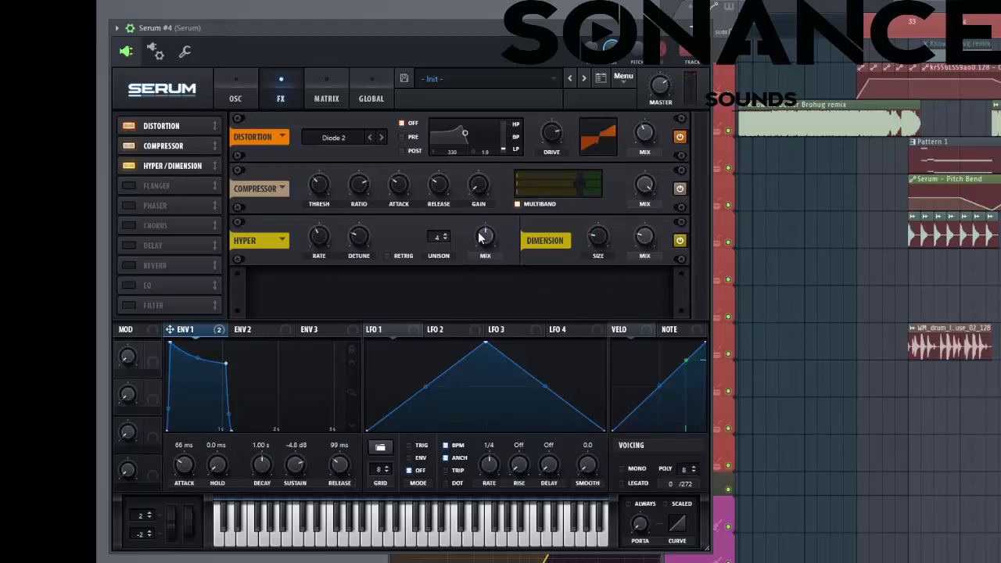
{"action": "mouse_move", "coordinate": [485, 237]}
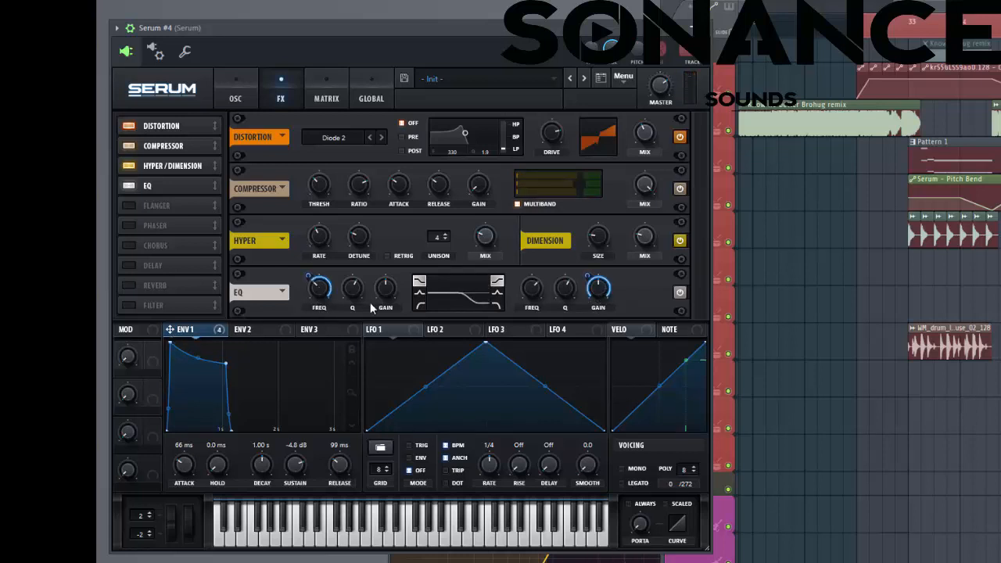
Step: Open the modulation matrix to view envelope 1's EQ, noise and sub routings
{"action": "left_click", "coordinate": [326, 88]}
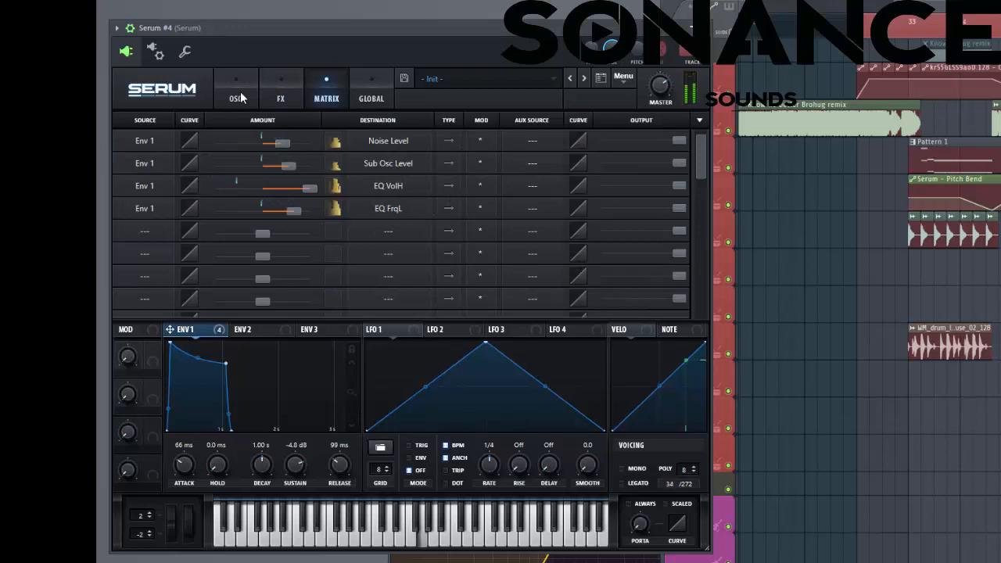
Step: Adjust envelope 1's sweep depth on the EQ low frequency and set it to 197 Hz
{"action": "left_click", "coordinate": [235, 88]}
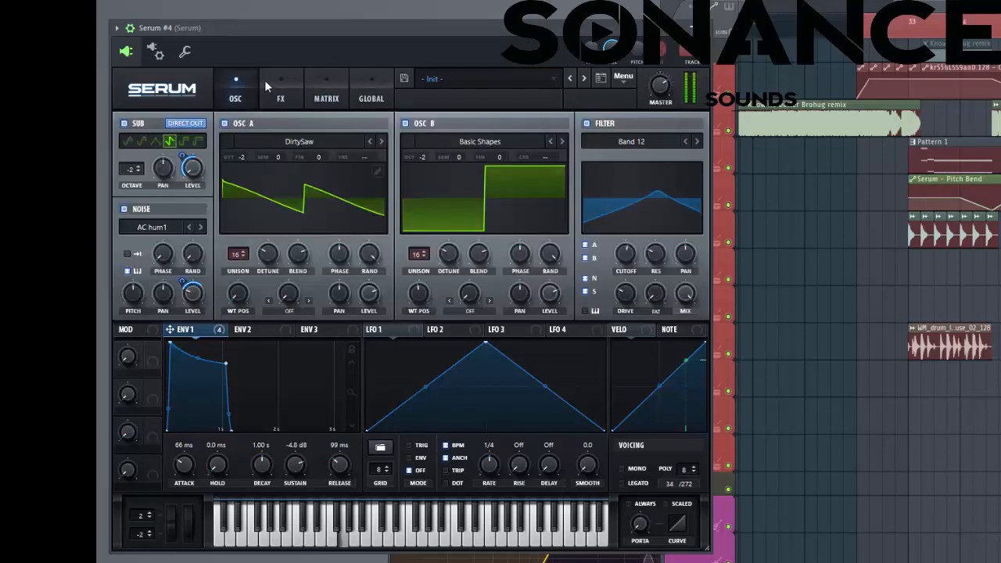
{"action": "left_click", "coordinate": [280, 88]}
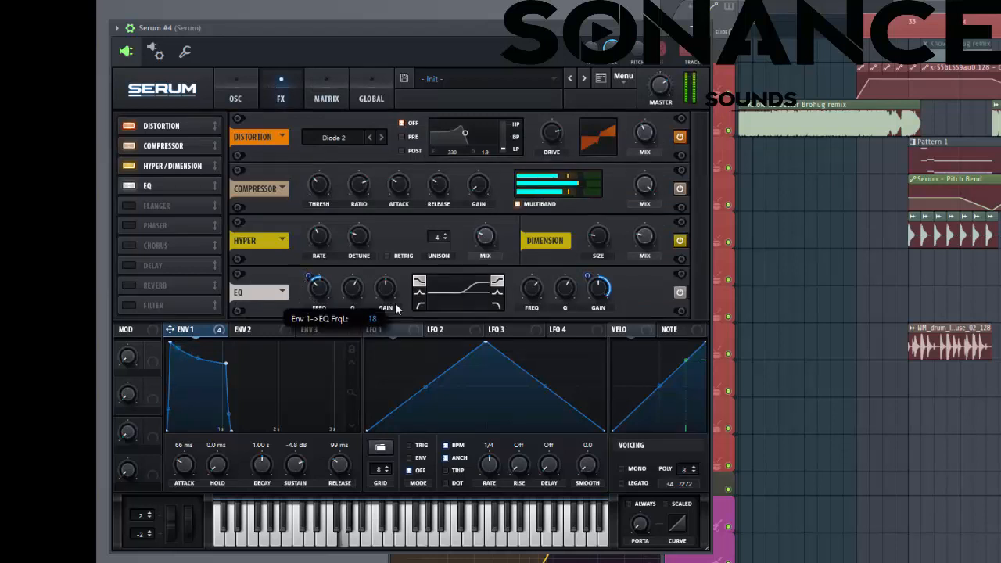
{"action": "left_click_drag", "start_coordinate": [318, 288], "coordinate": [319, 282]}
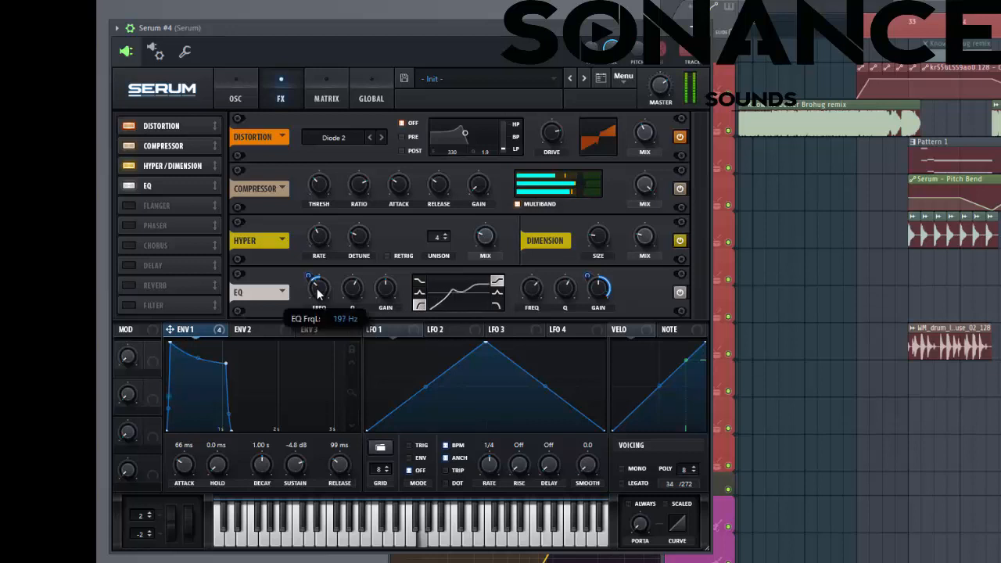
{"action": "left_click_drag", "start_coordinate": [319, 287], "coordinate": [312, 301]}
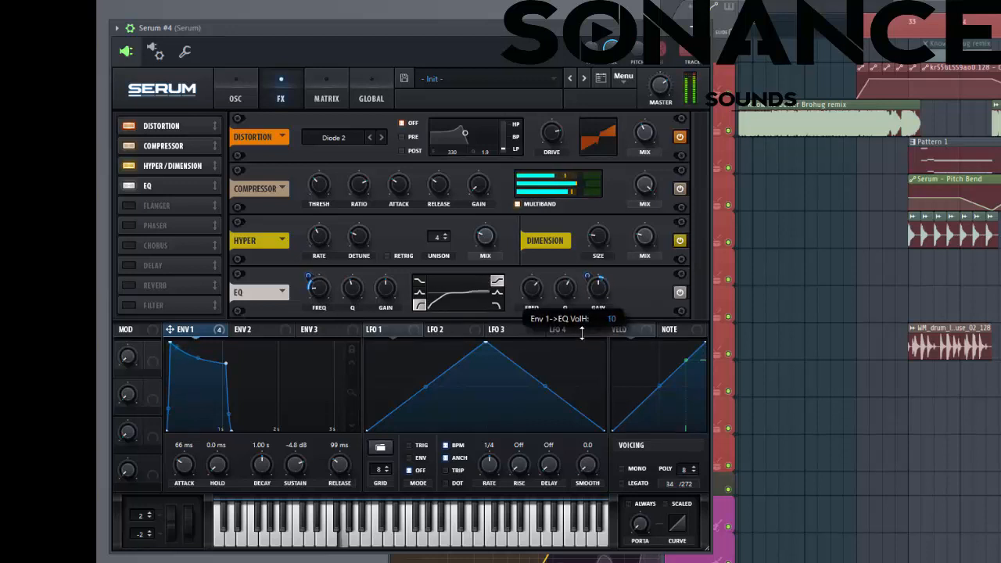
Step: Set envelope 1's amount on the EQ high gain and scroll down the FX list
{"action": "left_click_drag", "start_coordinate": [583, 333], "coordinate": [582, 320]}
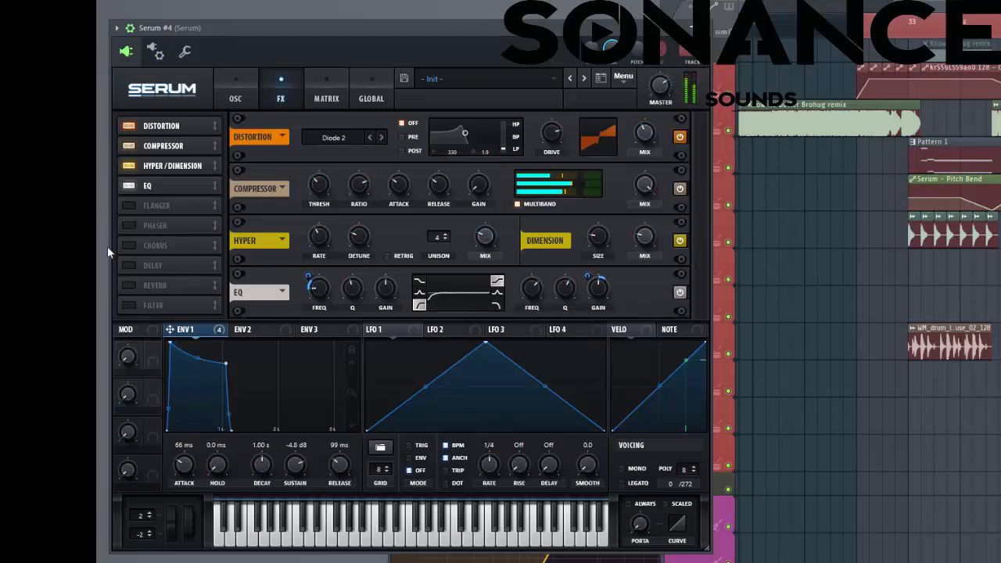
{"action": "scroll", "scroll_direction": "down", "scroll_amount": 3}
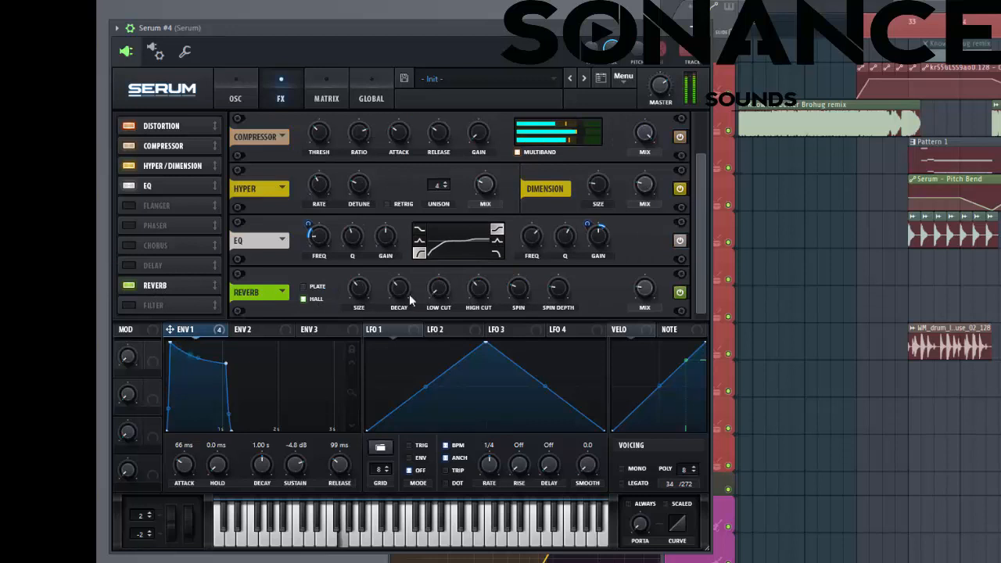